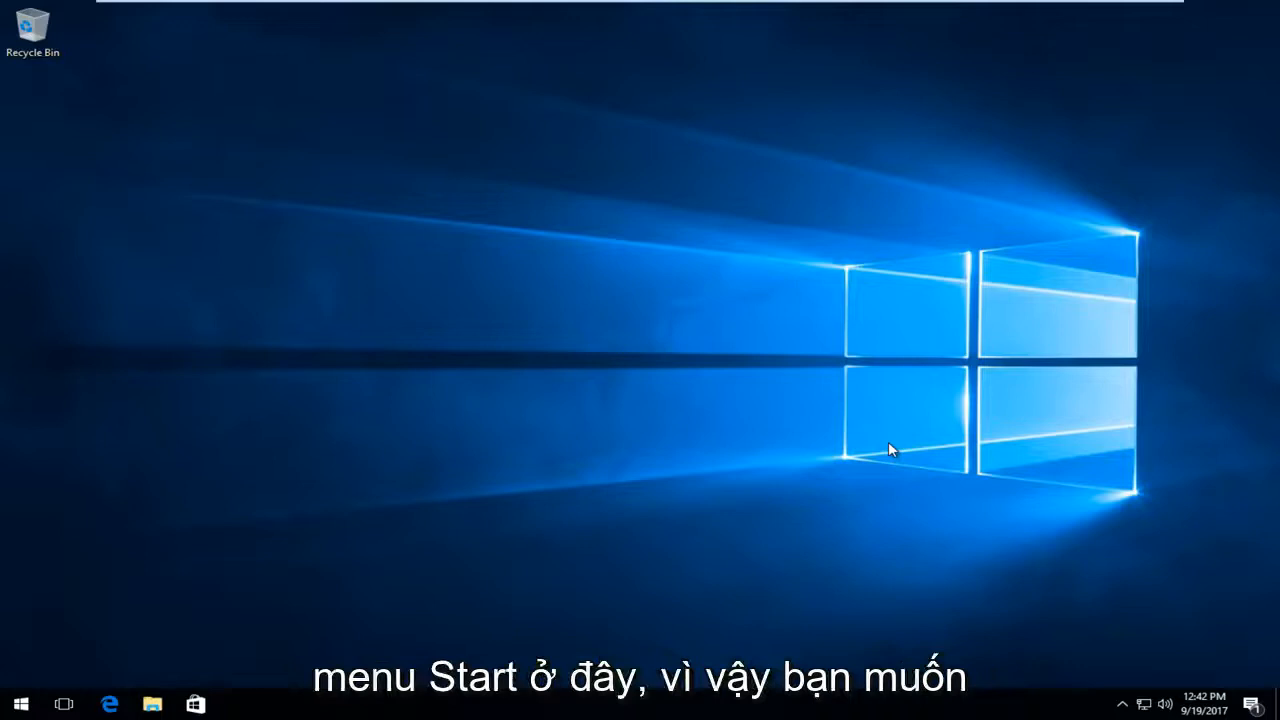
# Search Start for 'mag', open the Magnifier result's file location and bring up the shortcut's Properties
pyautogui.click(20, 704)
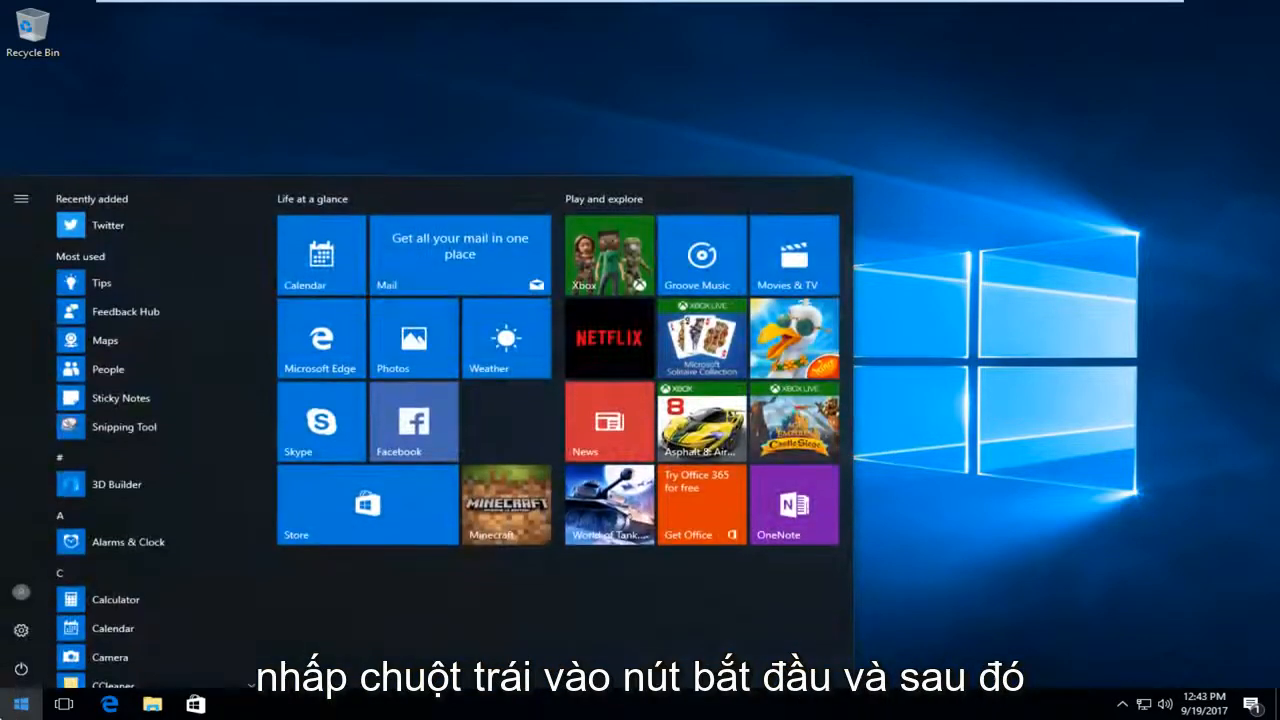
pyautogui.write('magnifier')
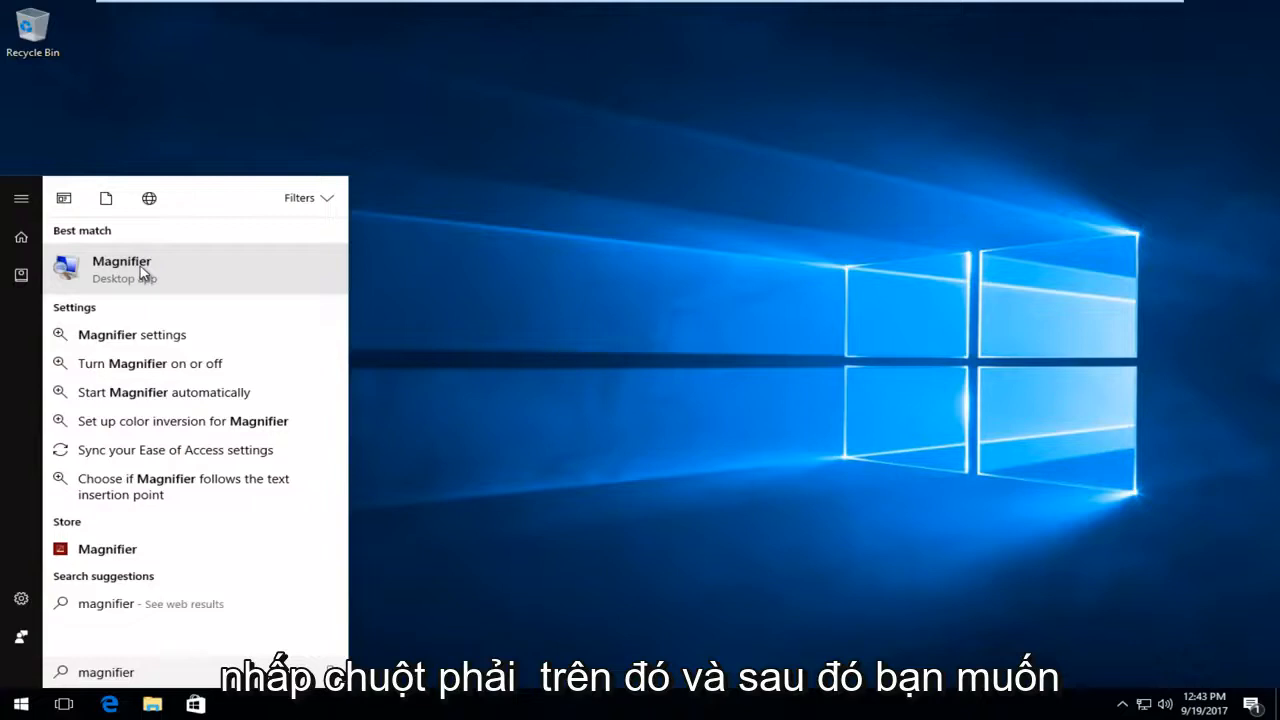
pyautogui.rightClick(121, 268)
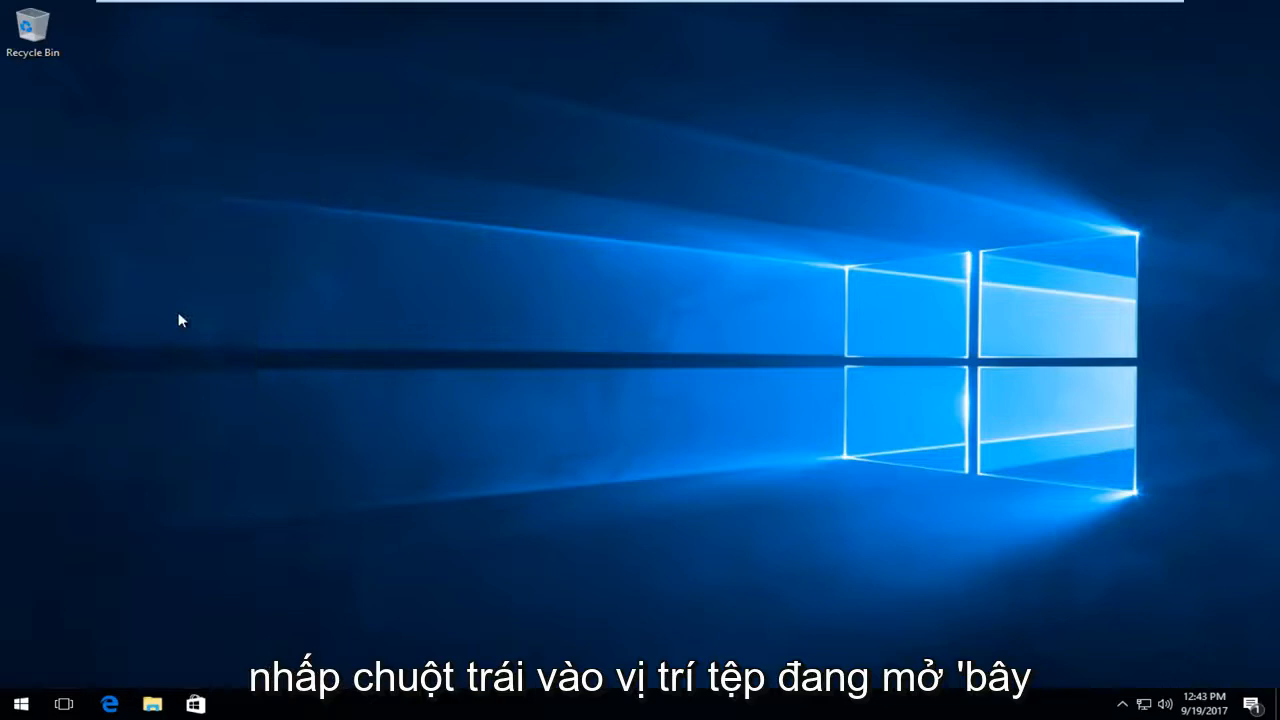
pyautogui.click(152, 703)
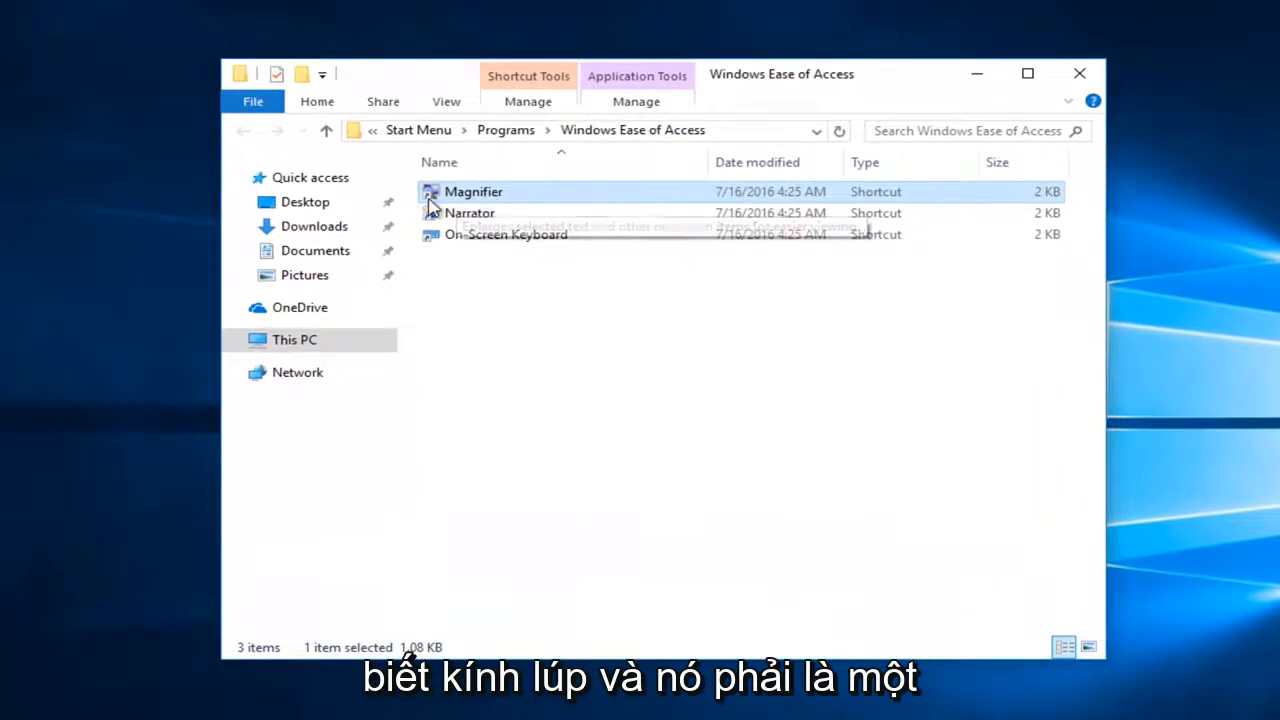
pyautogui.moveTo(437, 197)
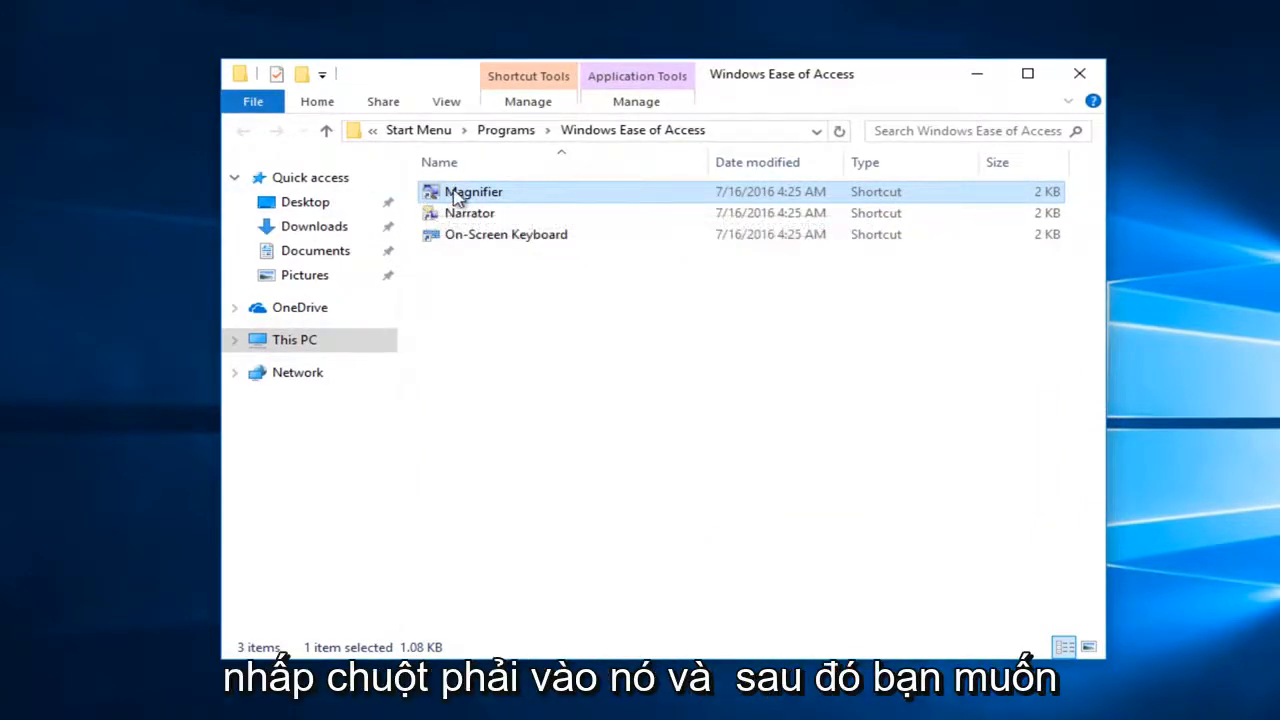
pyautogui.rightClick(473, 191)
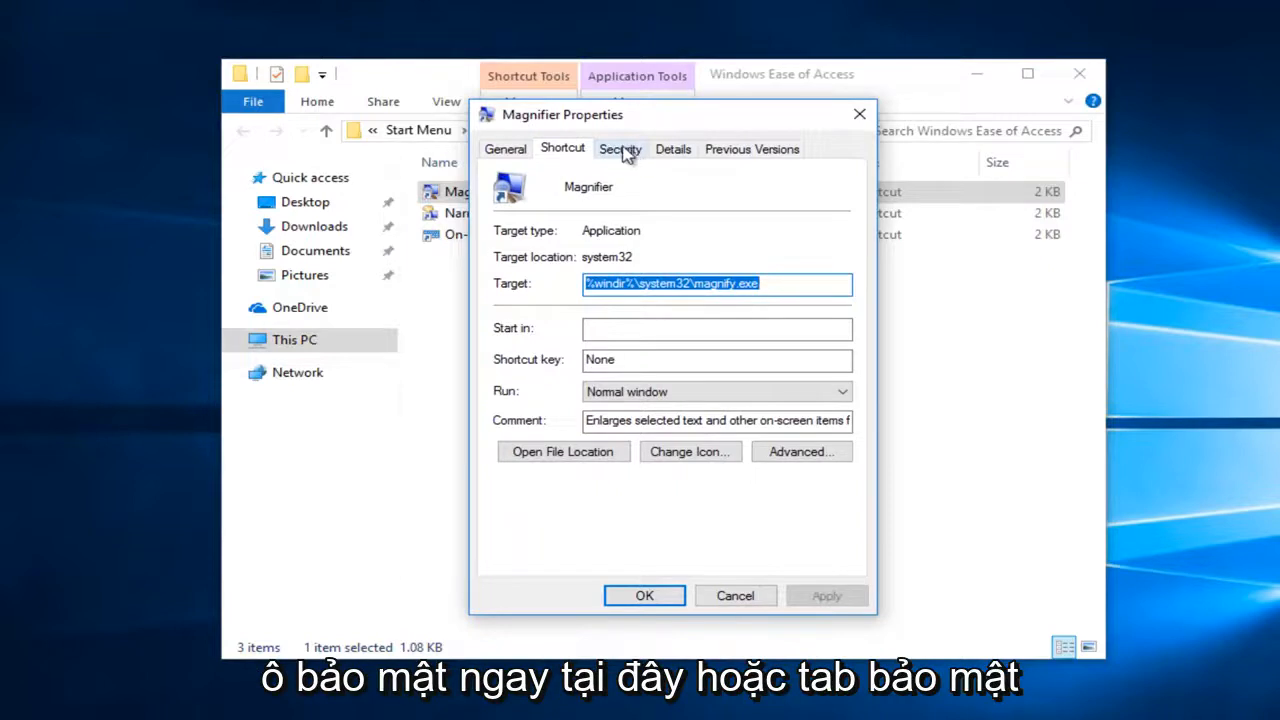
# Go to the shortcut's Security settings and begin editing its permissions
pyautogui.click(620, 149)
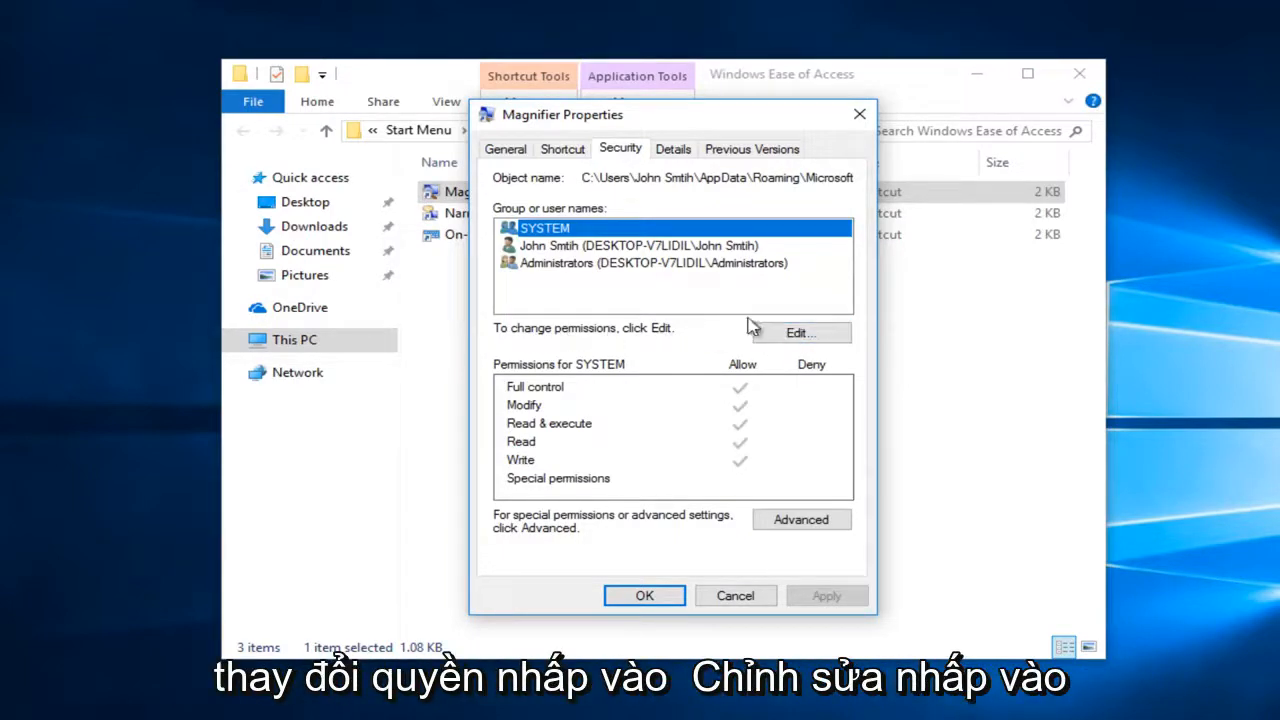
pyautogui.click(799, 332)
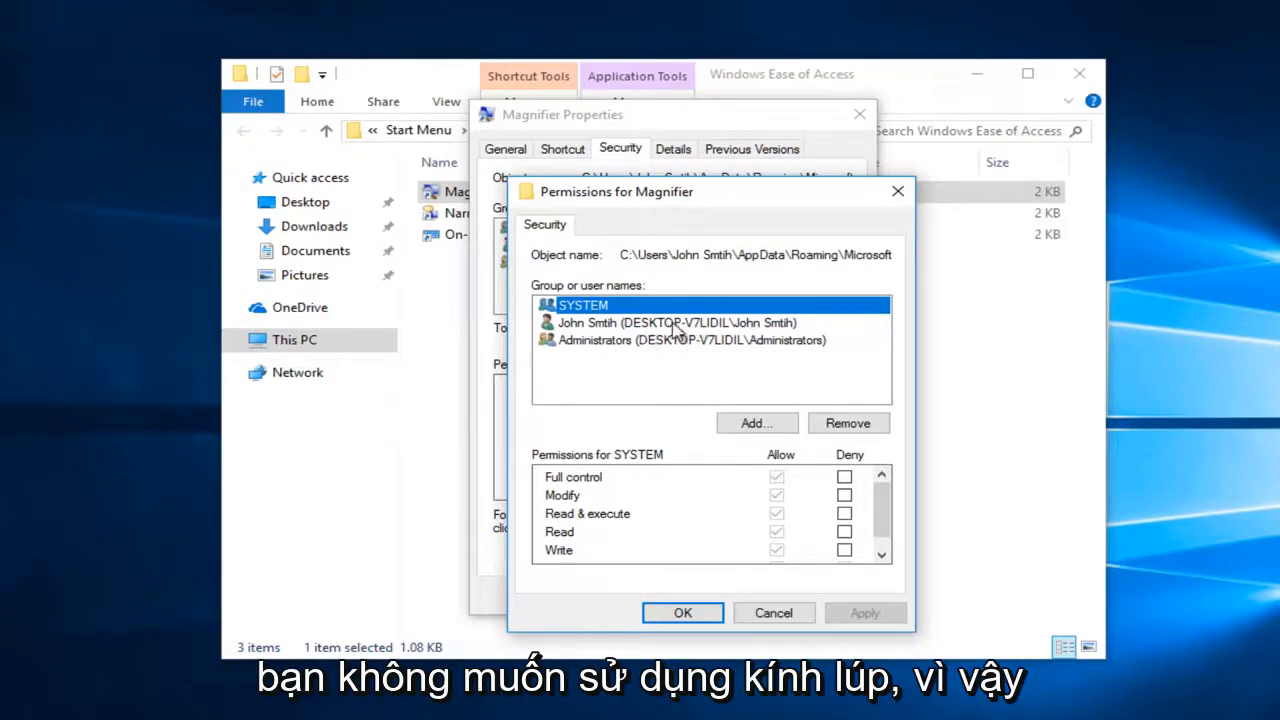
# Deny Full control to the John Smtih account on the Magnifier shortcut, apply and confirm the warning
pyautogui.click(676, 322)
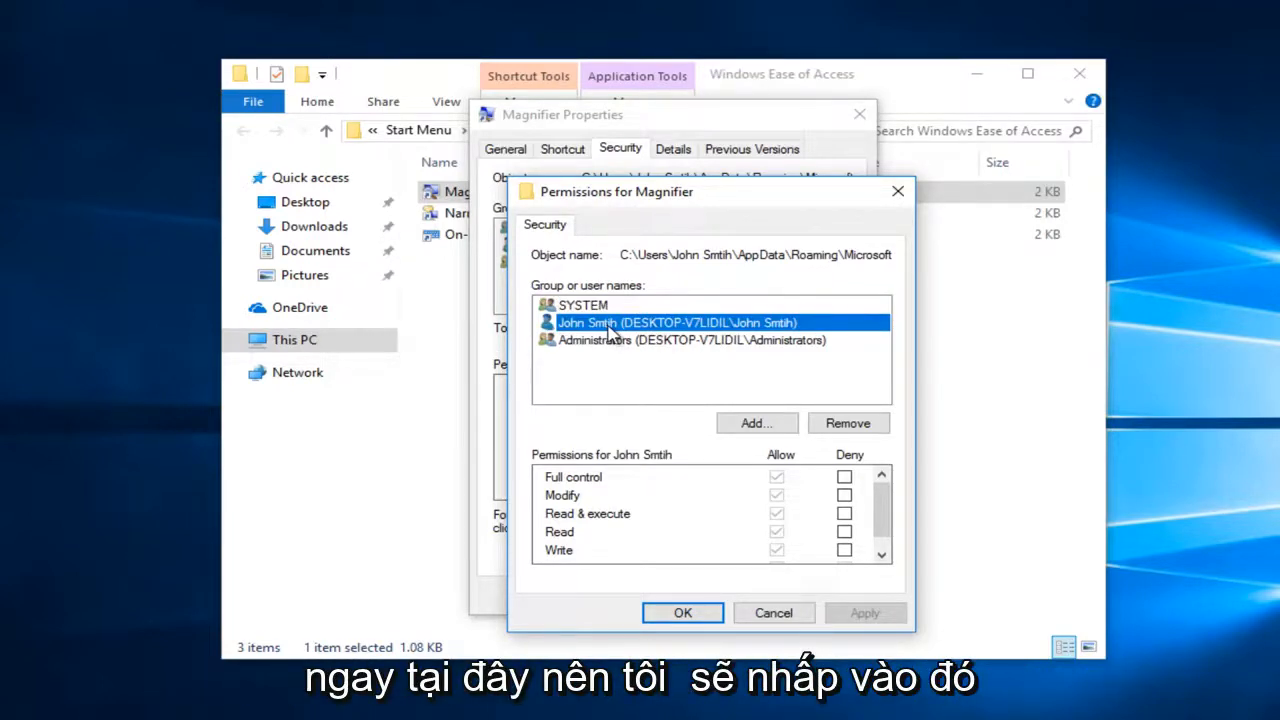
pyautogui.moveTo(938, 468)
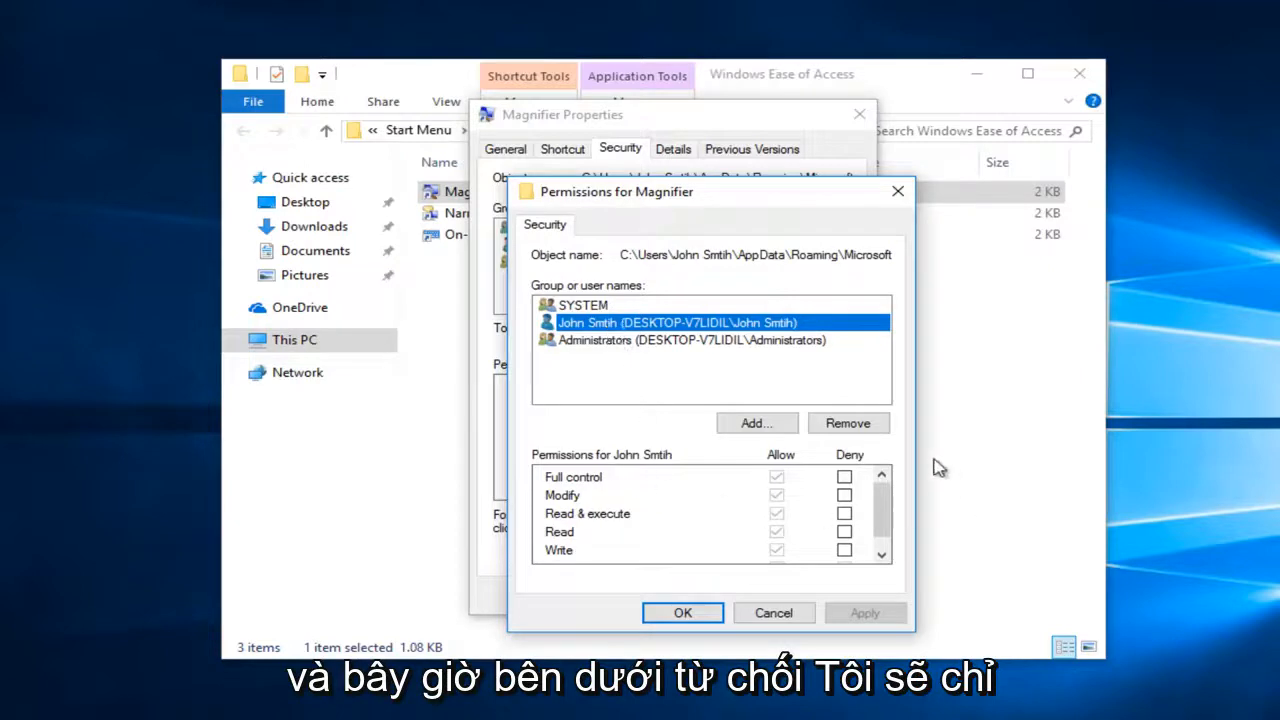
pyautogui.click(845, 476)
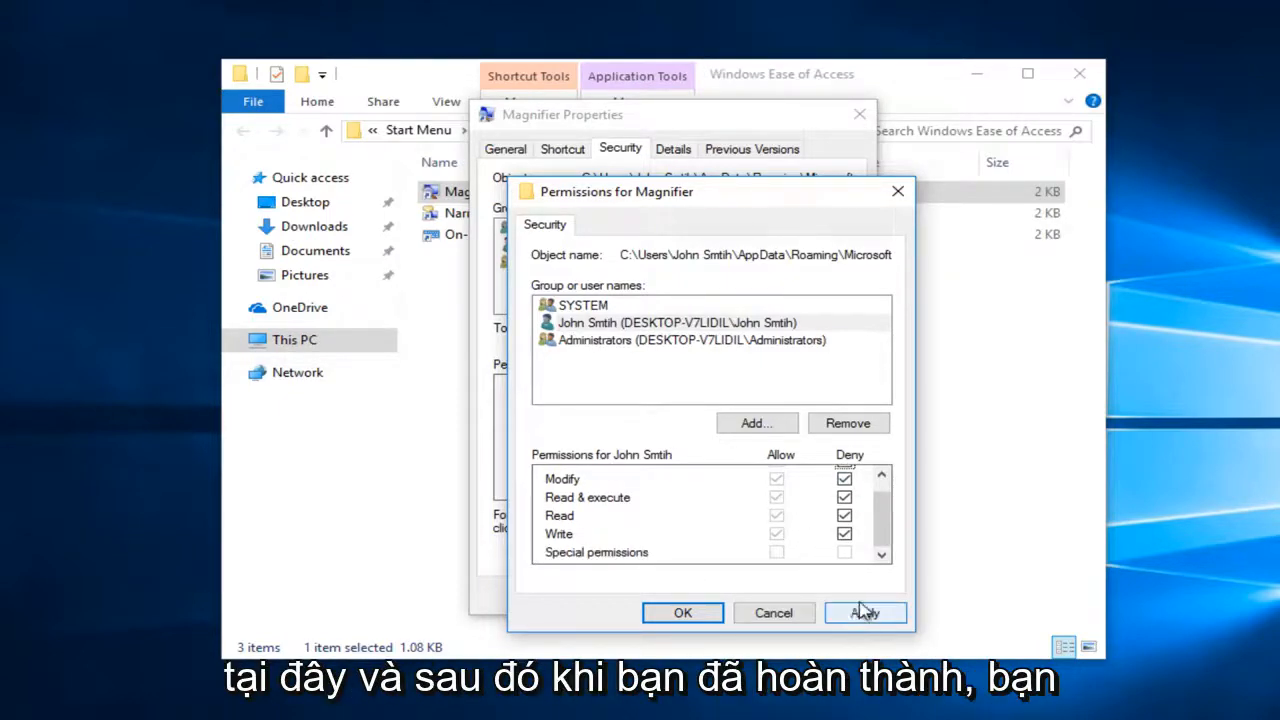
pyautogui.click(864, 612)
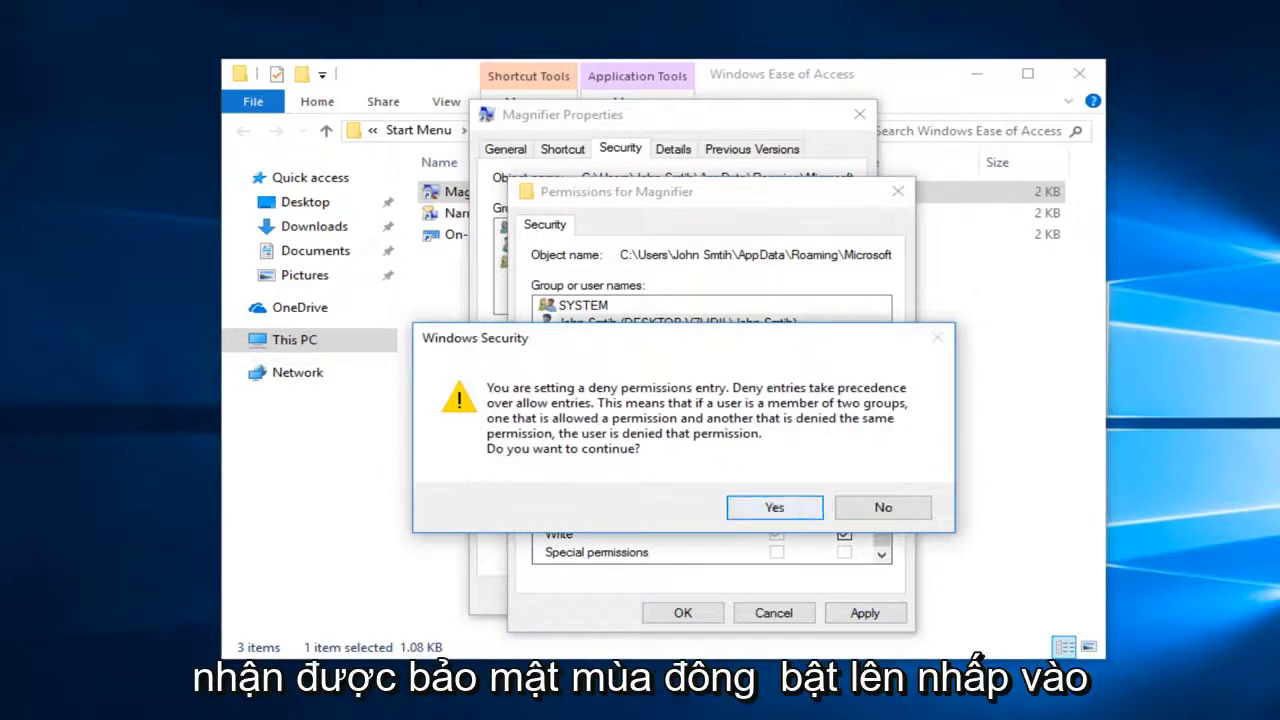
pyautogui.click(773, 507)
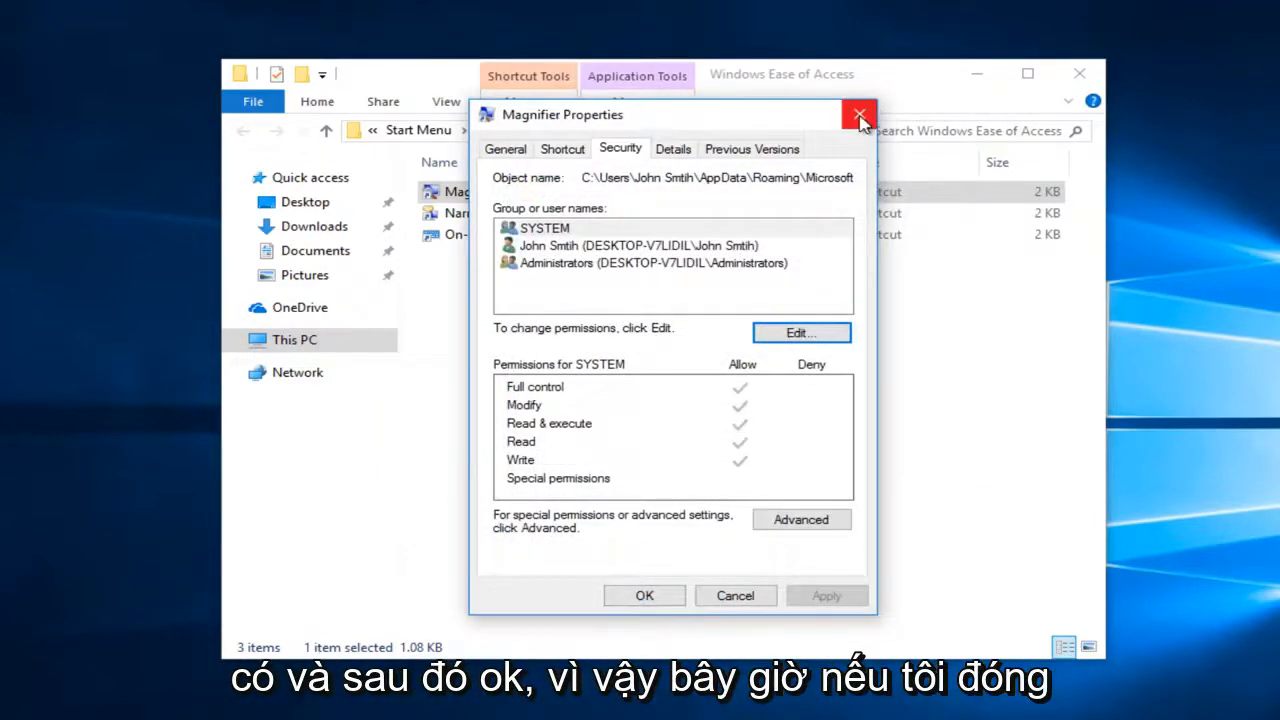
# Close Magnifier Properties and search Start for 'magni' to check Magnifier no longer opens
pyautogui.click(858, 114)
pyautogui.write('ma')
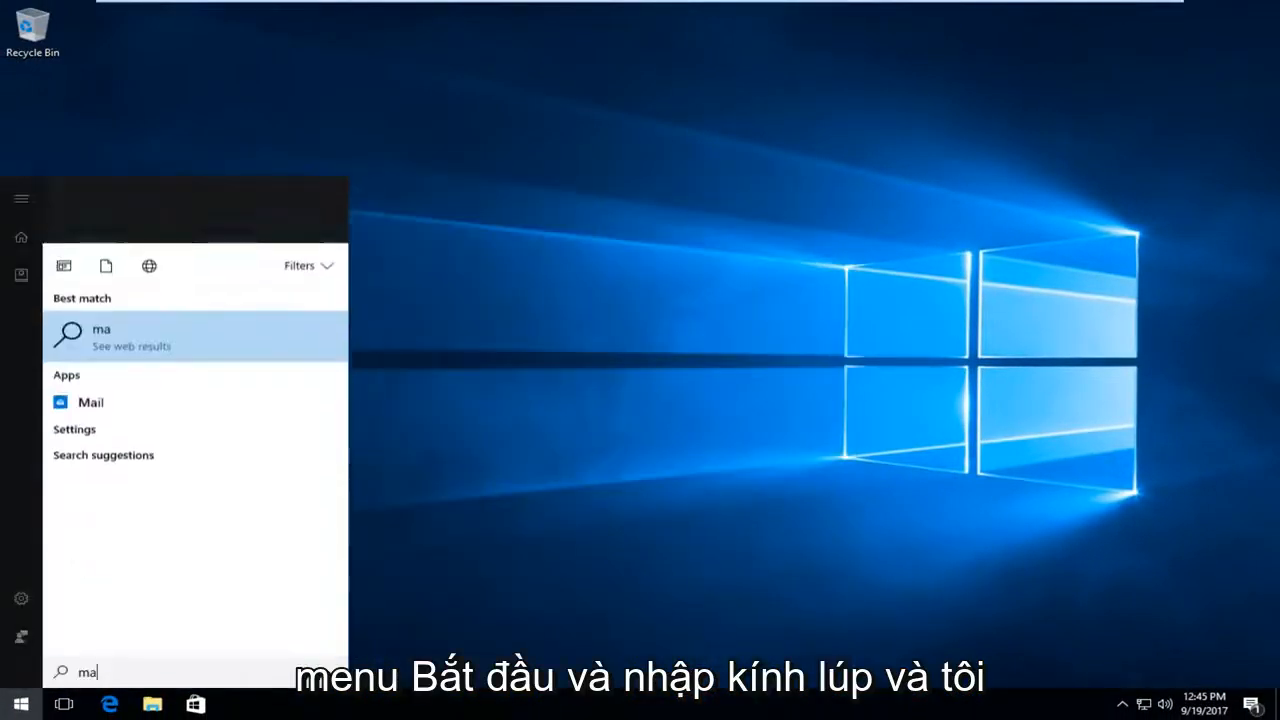
pyautogui.write('g')
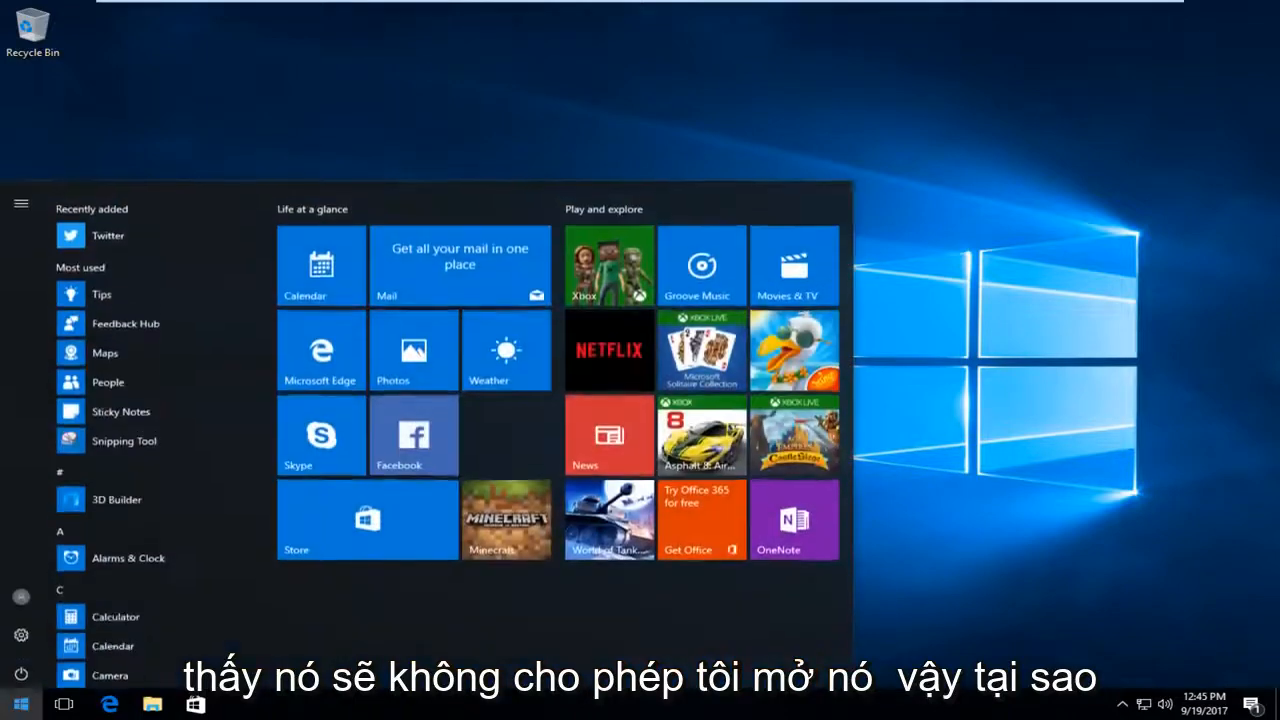
pyautogui.write('magni')
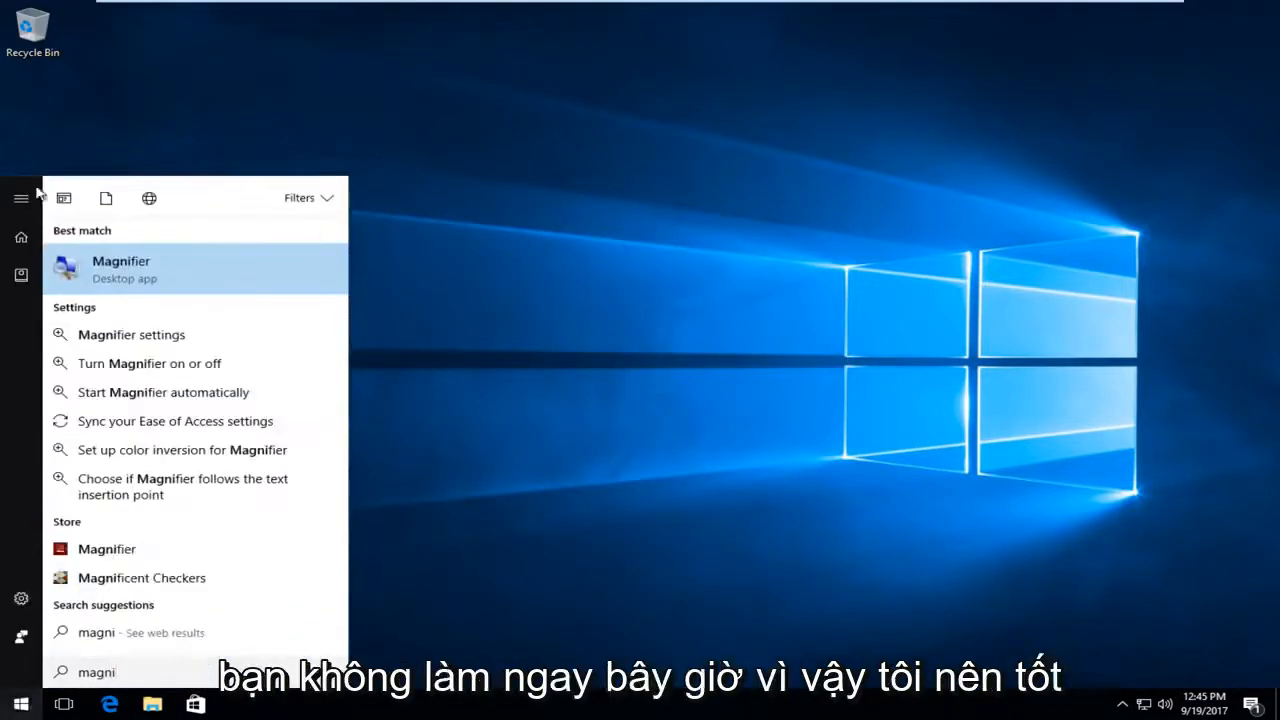